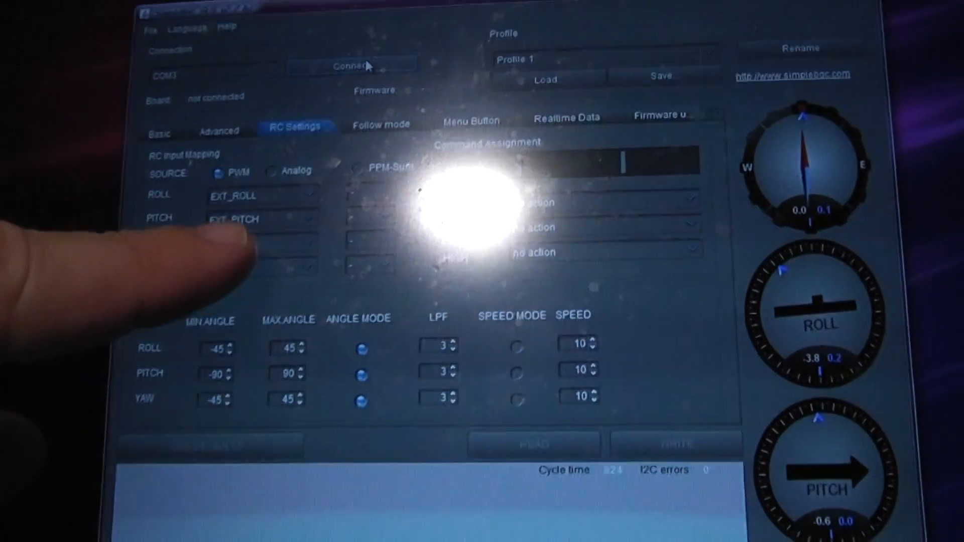
# Step: Show the Realtime Data graph with live sensor traces and roll/pitch RC input values
pyautogui.click(566, 116)
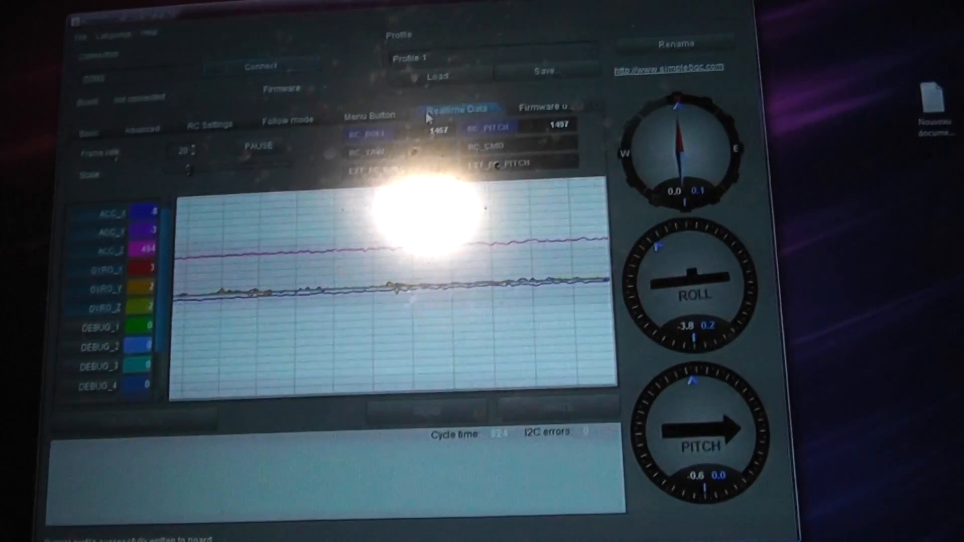